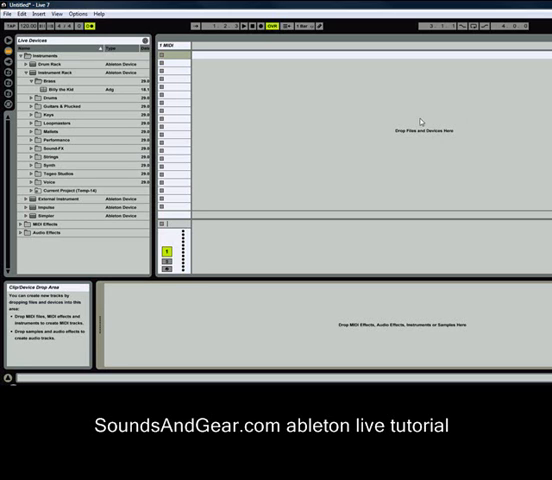
mouse_move(264, 114)
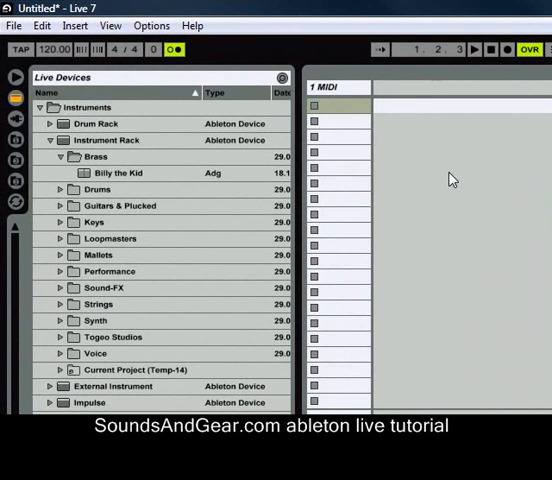
mouse_move(460, 134)
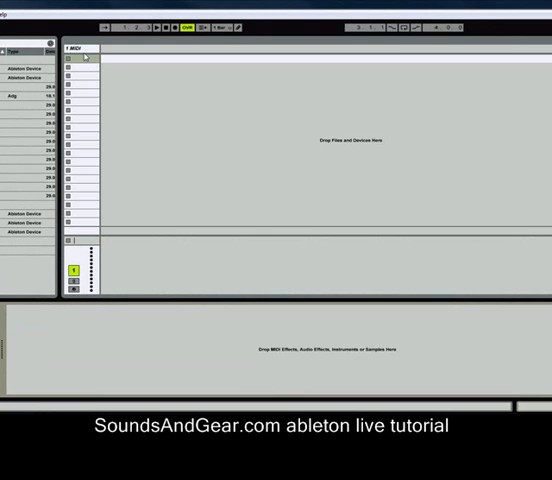
mouse_move(88, 136)
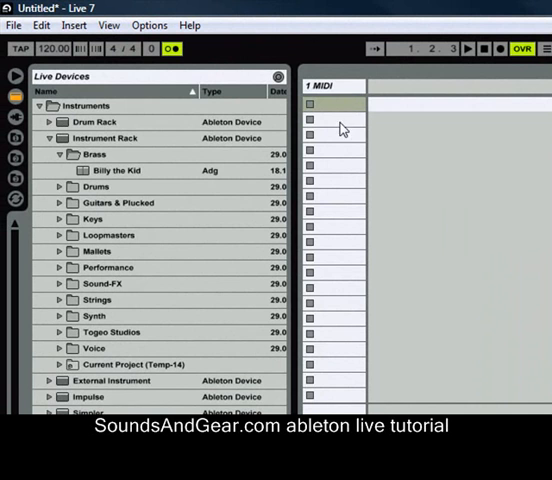
Select the Billy the Kid brass preset in the browser for the first MIDI track.
left_click(116, 170)
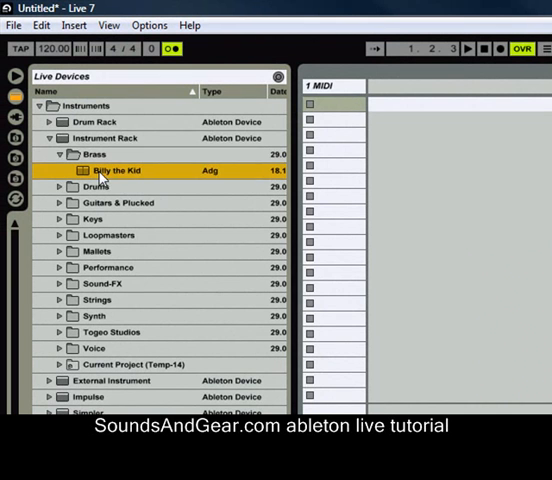
mouse_move(336, 110)
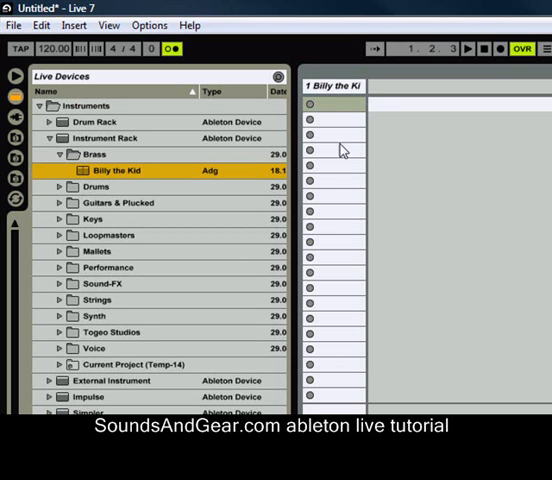
mouse_move(344, 112)
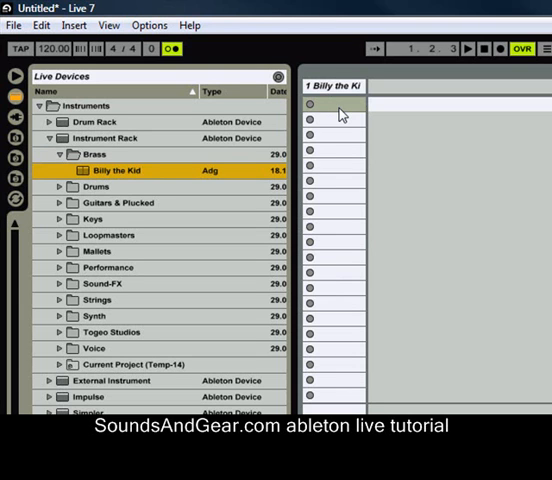
mouse_move(338, 104)
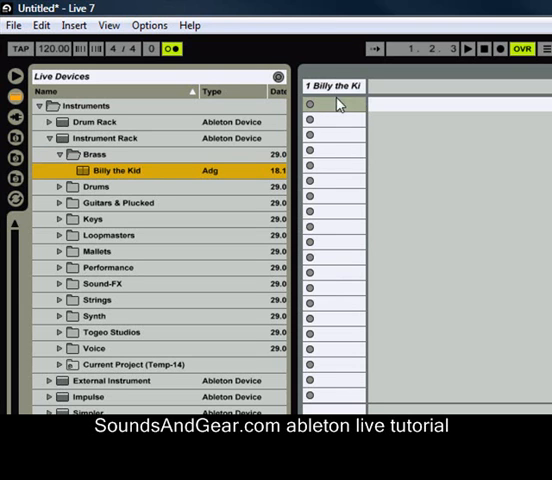
mouse_move(336, 112)
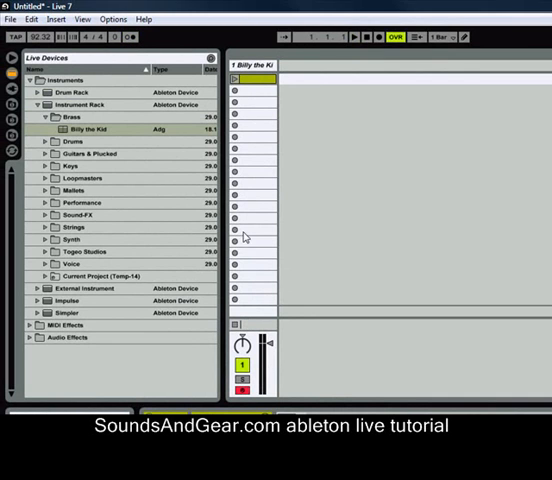
mouse_move(248, 170)
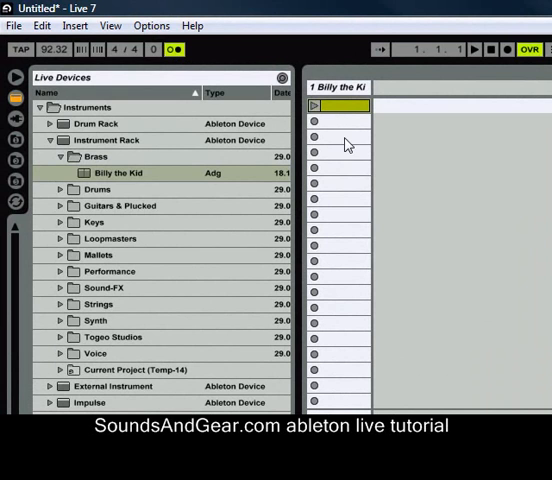
mouse_move(318, 120)
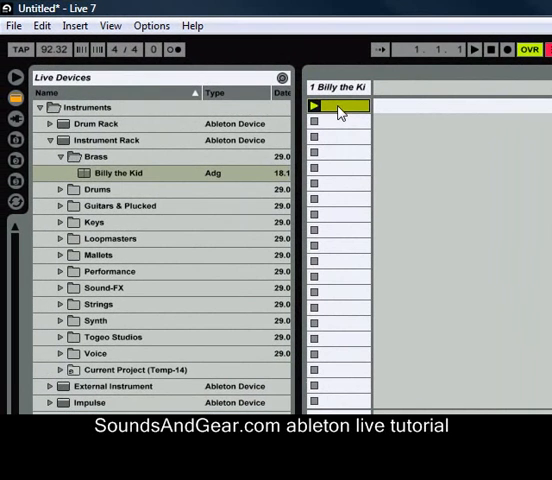
Create a new Impulse drum track from Live Devices and load a kick sample into its first pad.
left_click(48, 140)
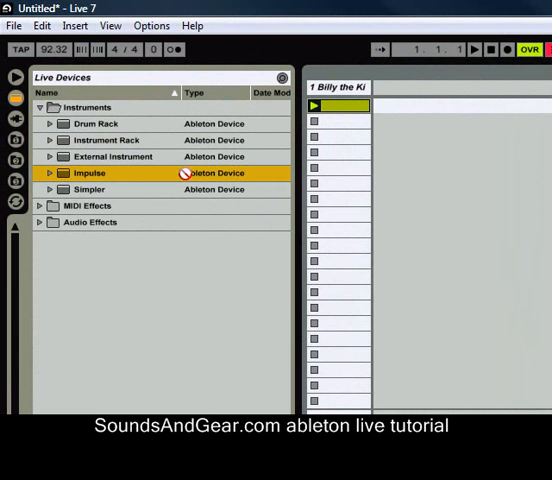
double_click(88, 172)
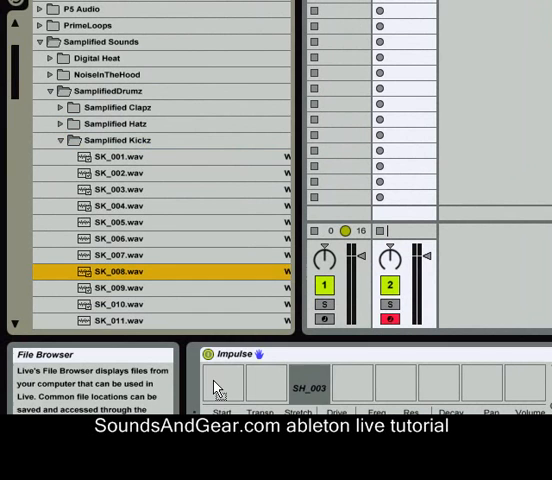
left_click(64, 140)
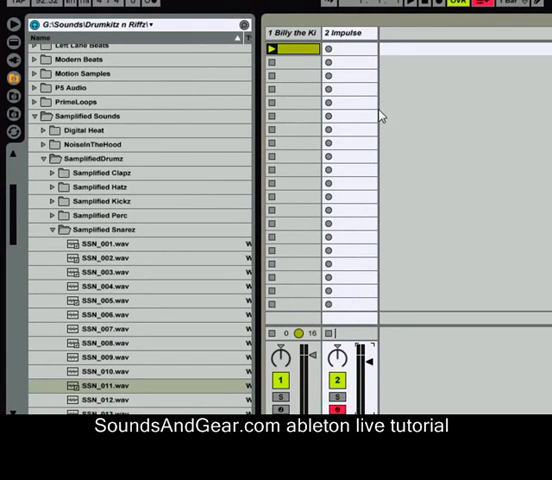
Start recording a drum pattern clip in the first slot of the Impulse track.
left_click(358, 48)
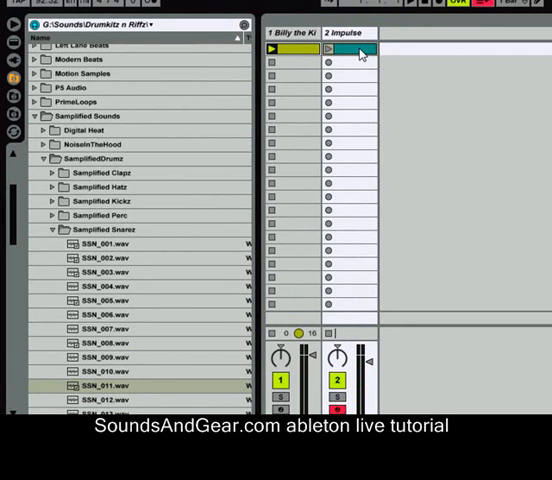
mouse_move(336, 56)
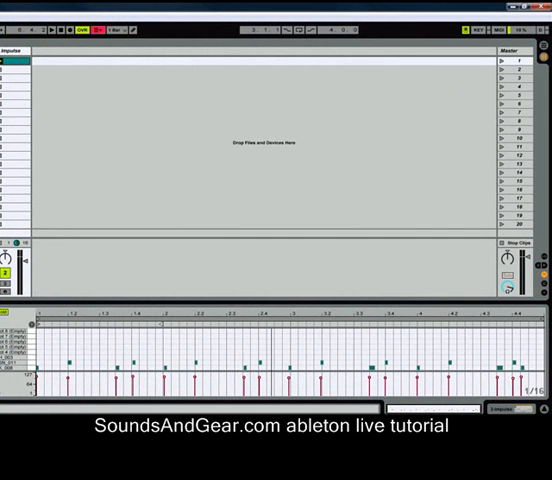
mouse_move(428, 66)
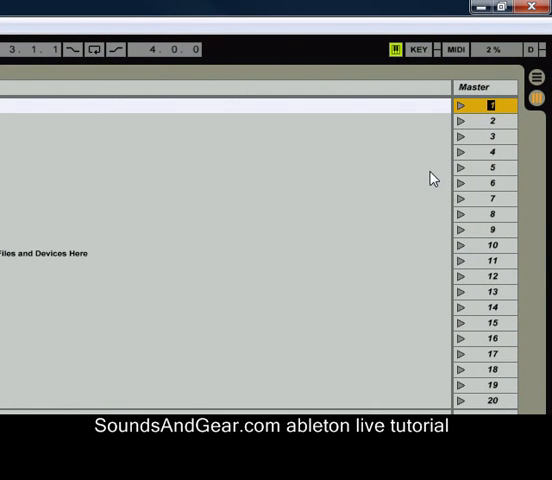
Name the second scene 'chorus'.
type("chorus")
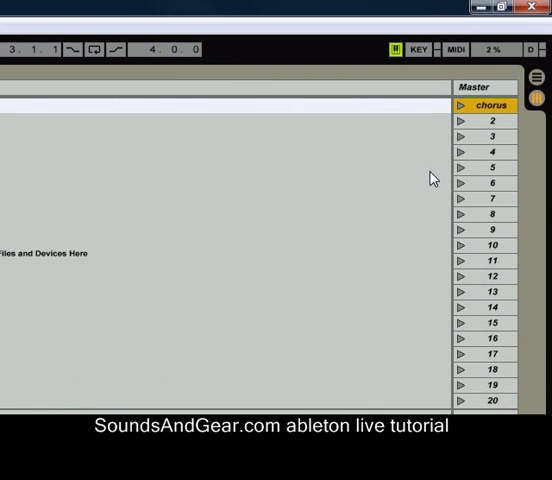
left_click(490, 122)
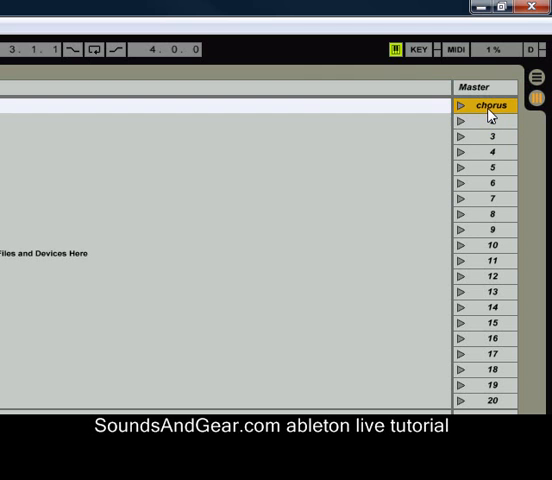
Begin renaming the first scene and then the second scene from their context menus.
right_click(488, 104)
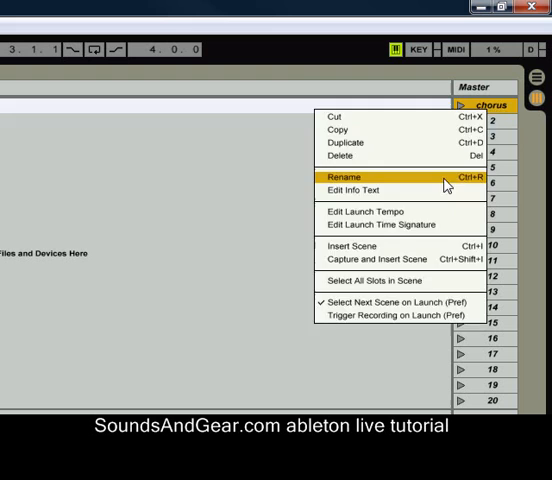
left_click(344, 176)
type("intro")
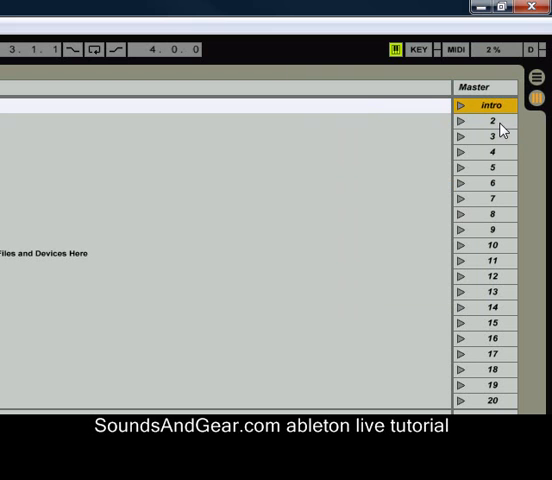
right_click(490, 120)
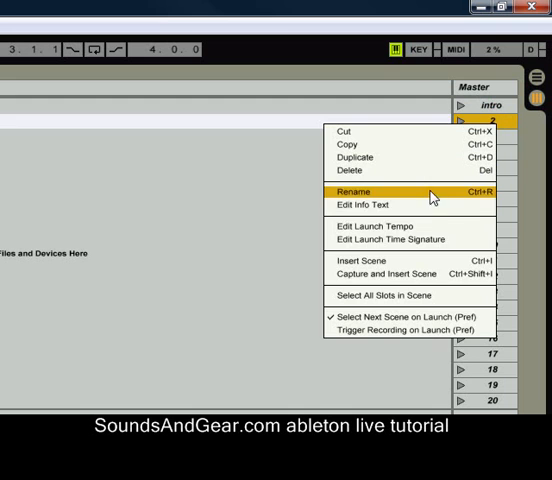
left_click(352, 192)
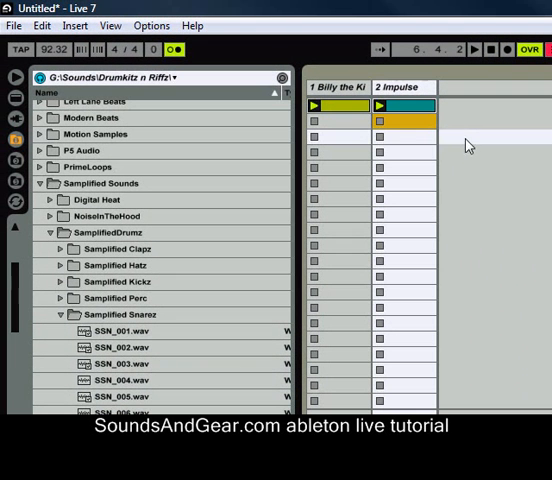
Select the Impulse drum clip in the first scene and copy it.
left_click(404, 104)
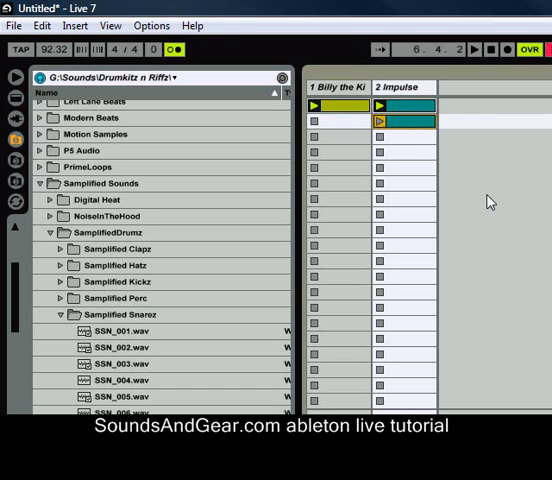
mouse_move(344, 112)
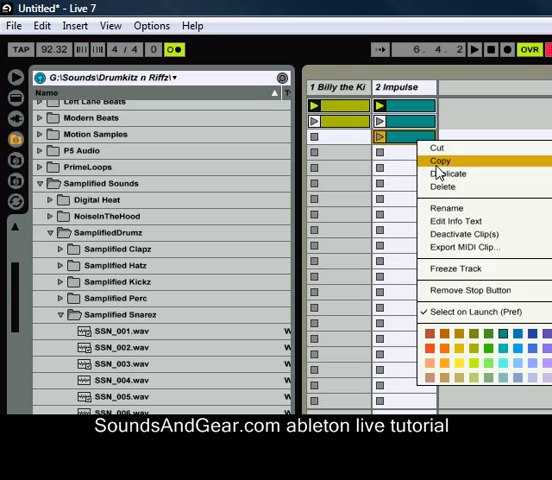
left_click(440, 160)
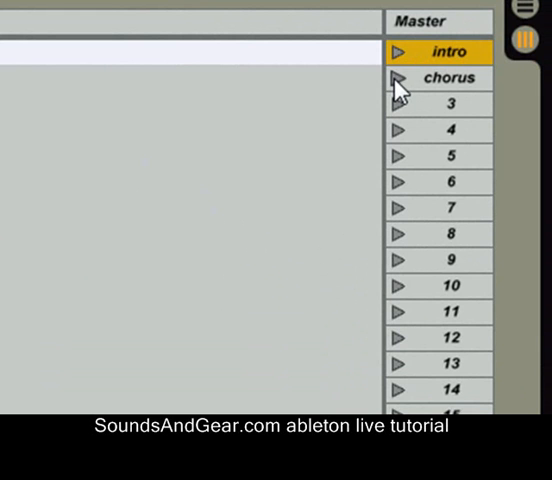
Launch the chorus scene, then launch a Billy the Kid brass clip.
left_click(448, 76)
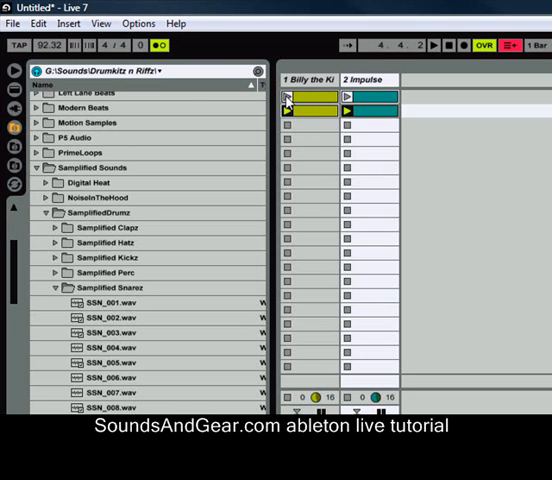
left_click(348, 110)
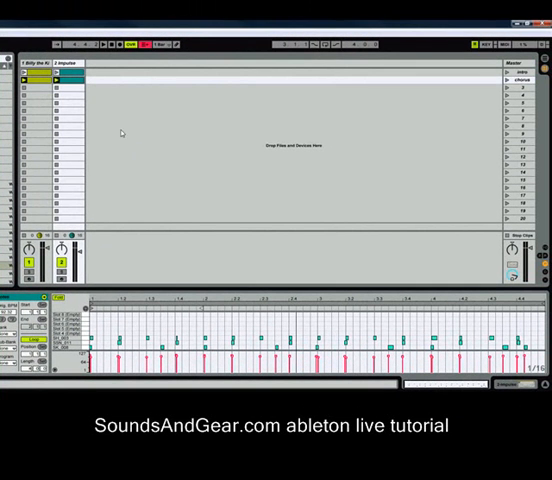
mouse_move(244, 196)
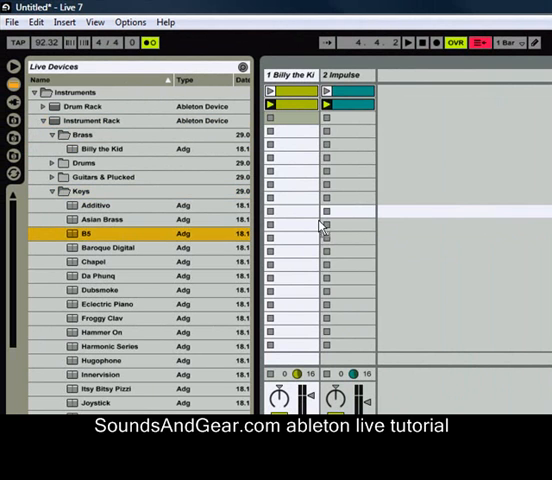
mouse_move(408, 82)
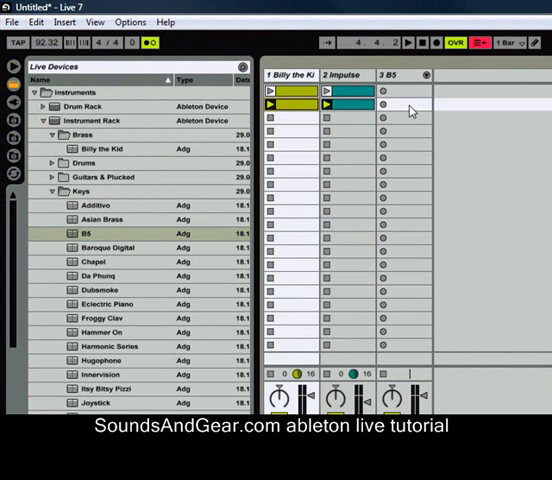
Select a clip slot on the new B3 organ track.
left_click(386, 104)
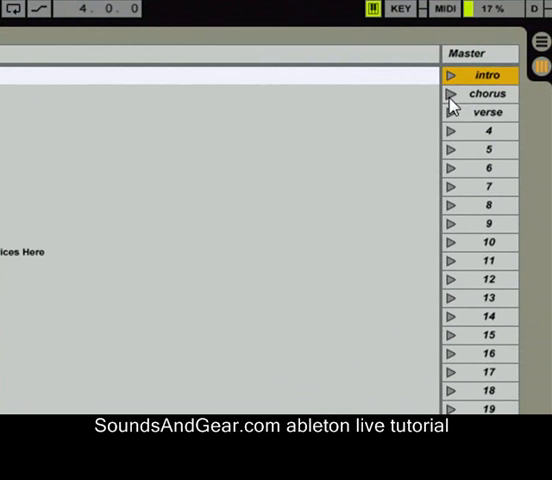
Launch the verse scene with its B3 organ, brass and drum clips.
left_click(488, 92)
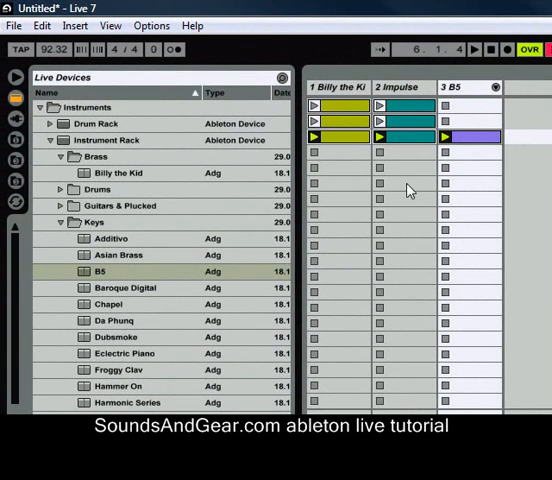
mouse_move(344, 168)
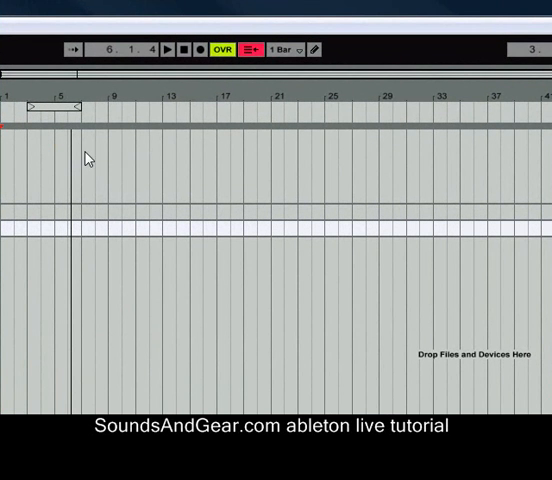
mouse_move(528, 176)
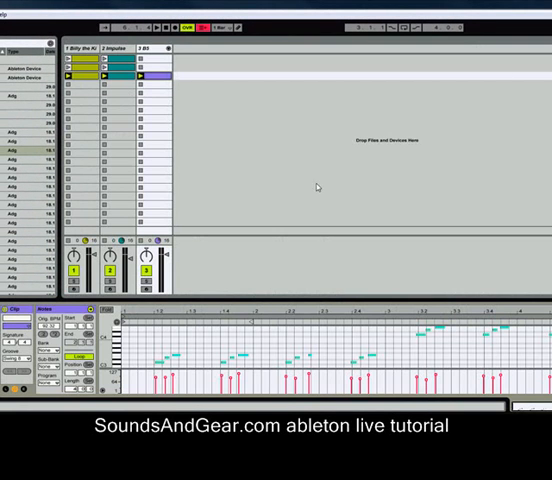
mouse_move(288, 182)
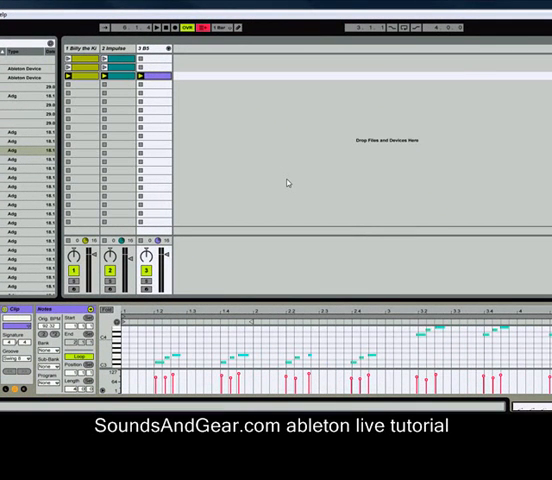
mouse_move(252, 188)
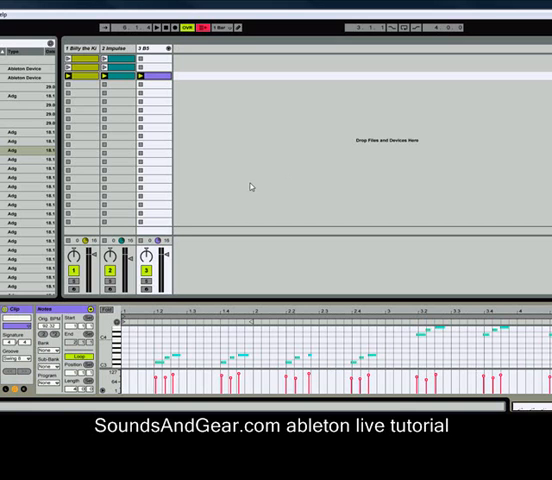